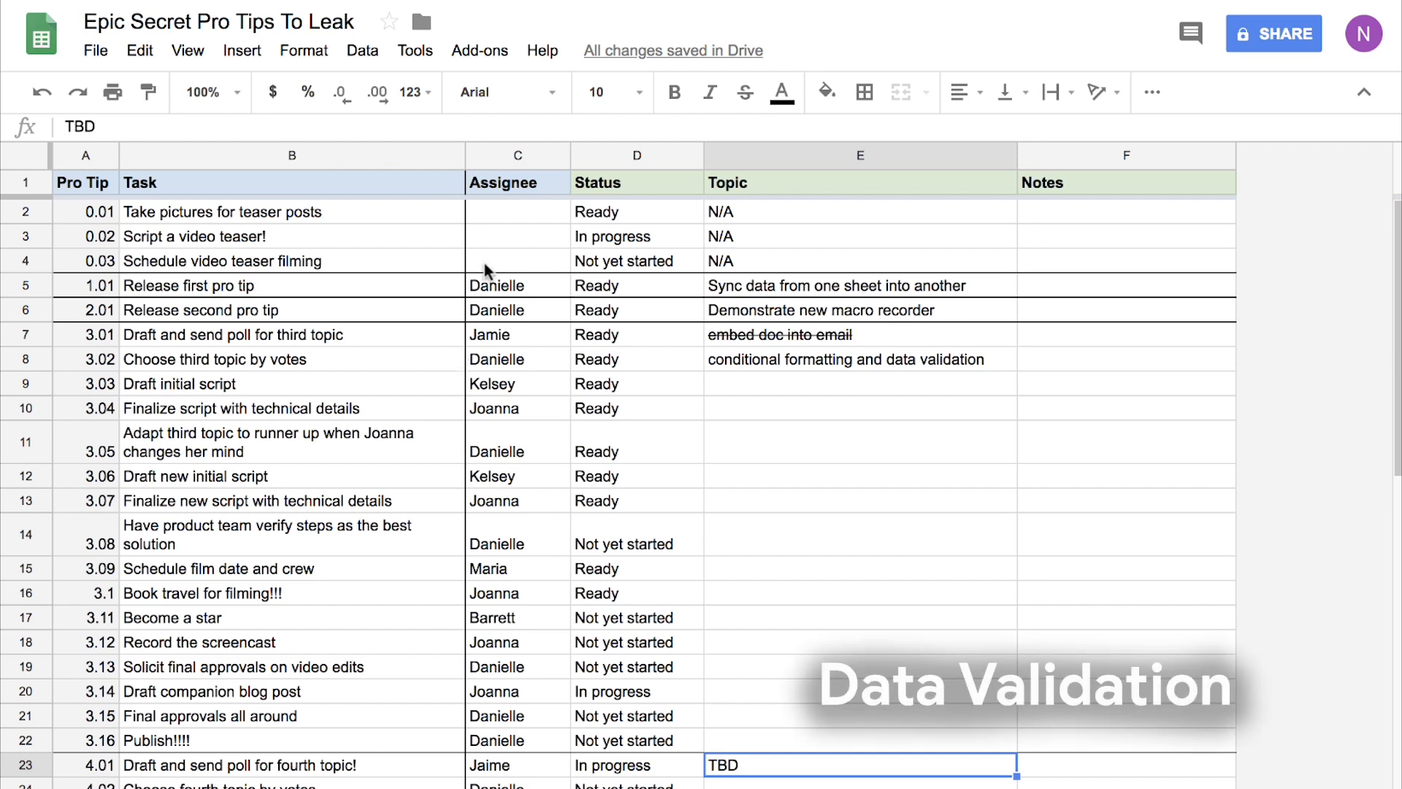
mouse_move(613, 167)
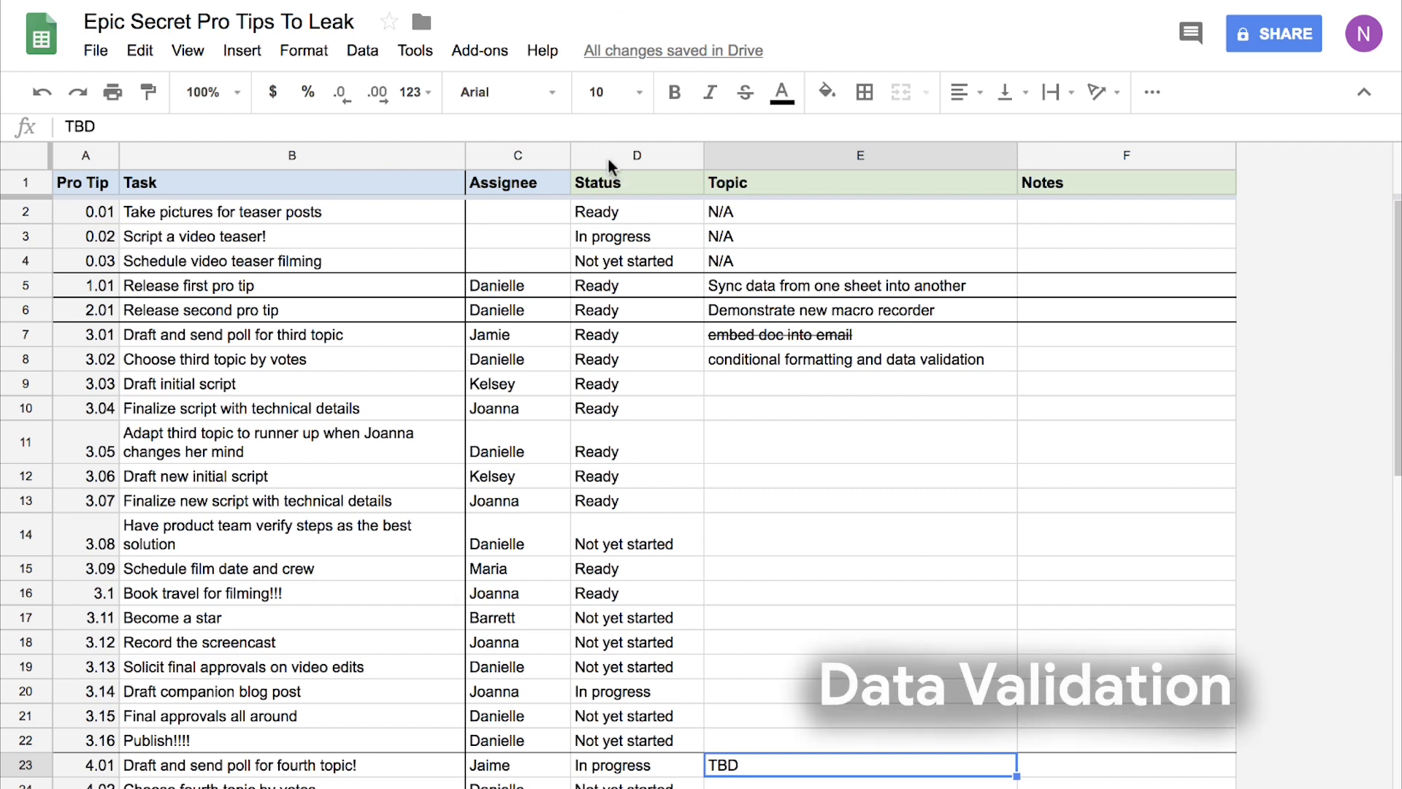
Step: Select the whole Status column D and bring up its data validation settings
click(362, 50)
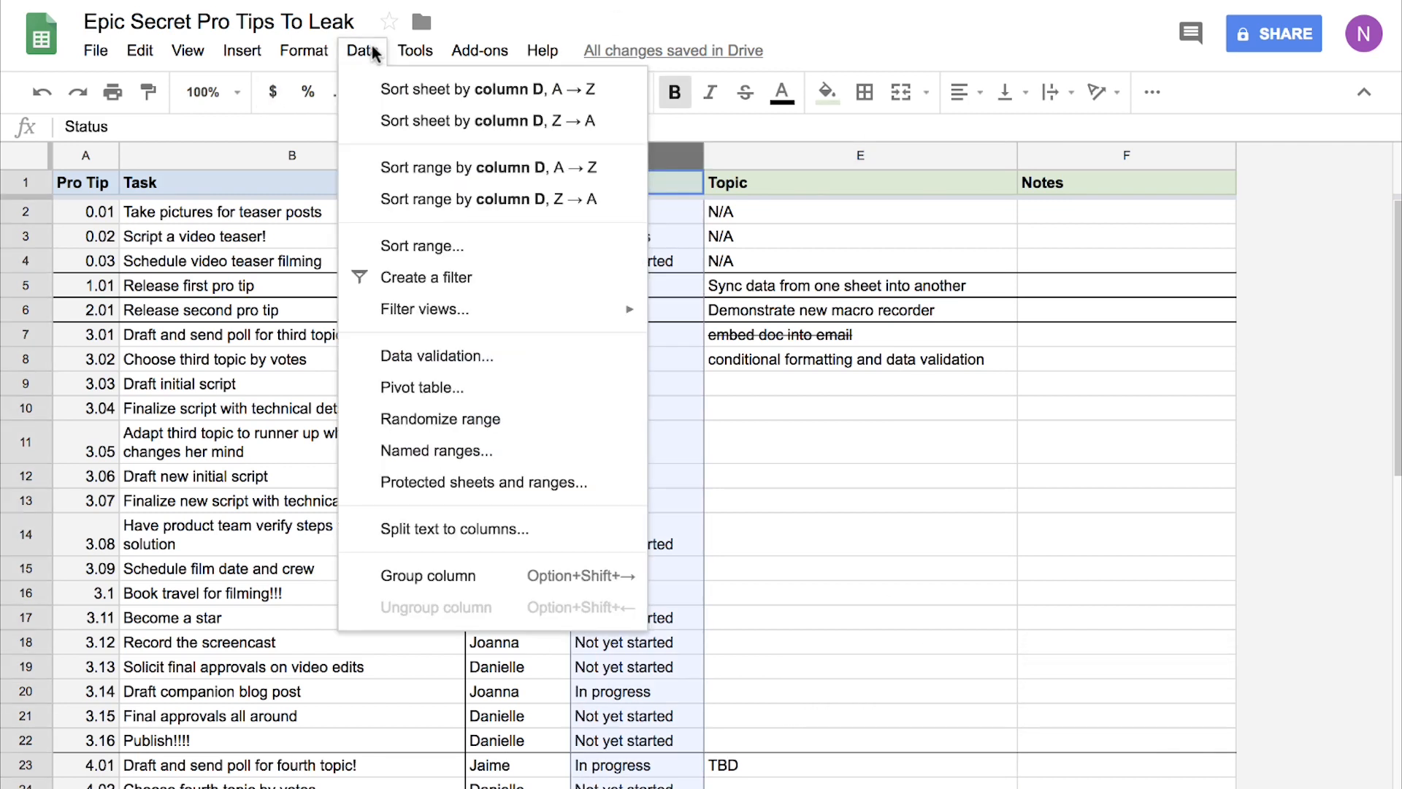
click(437, 356)
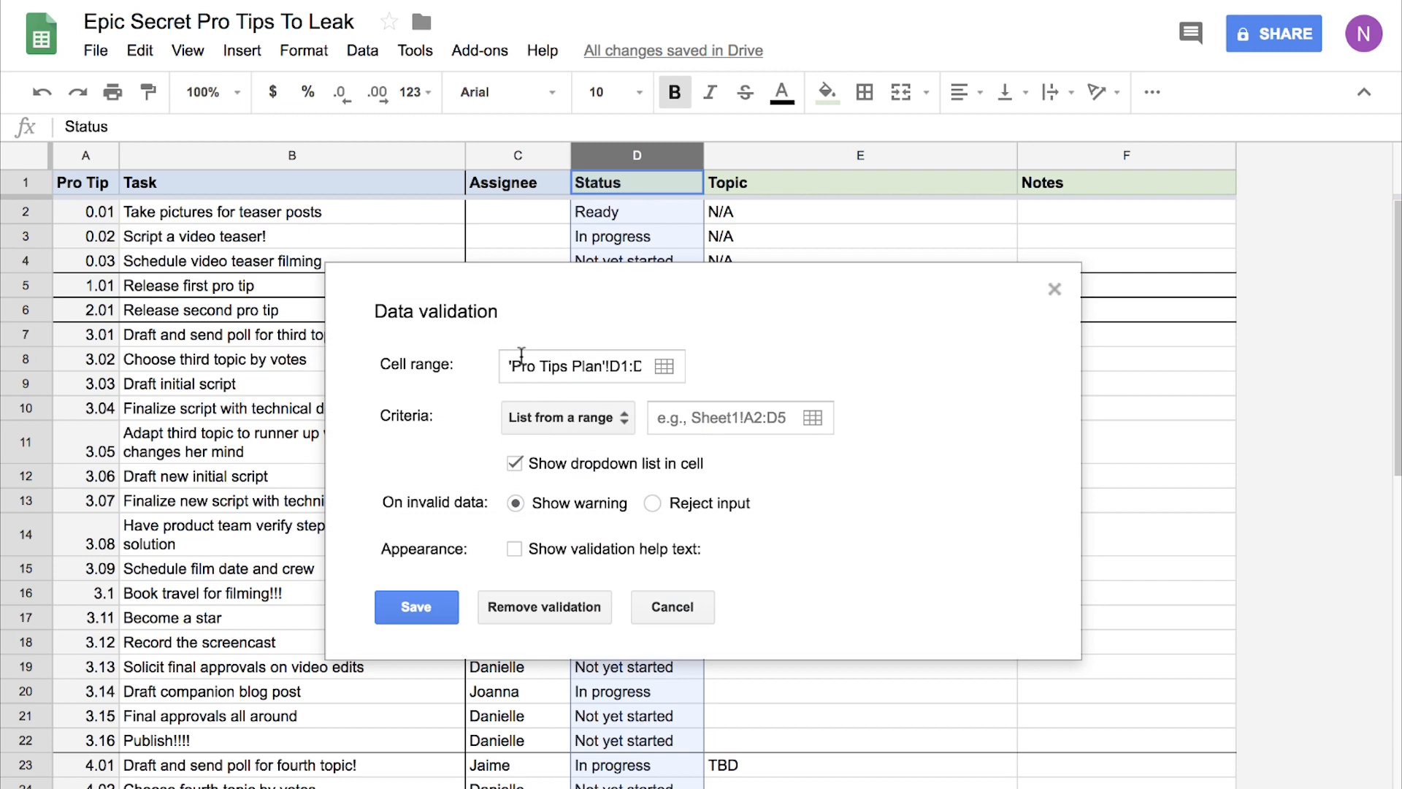
Step: Switch the criteria to List of items and start entering Ready, In progress, Not yet started
click(567, 416)
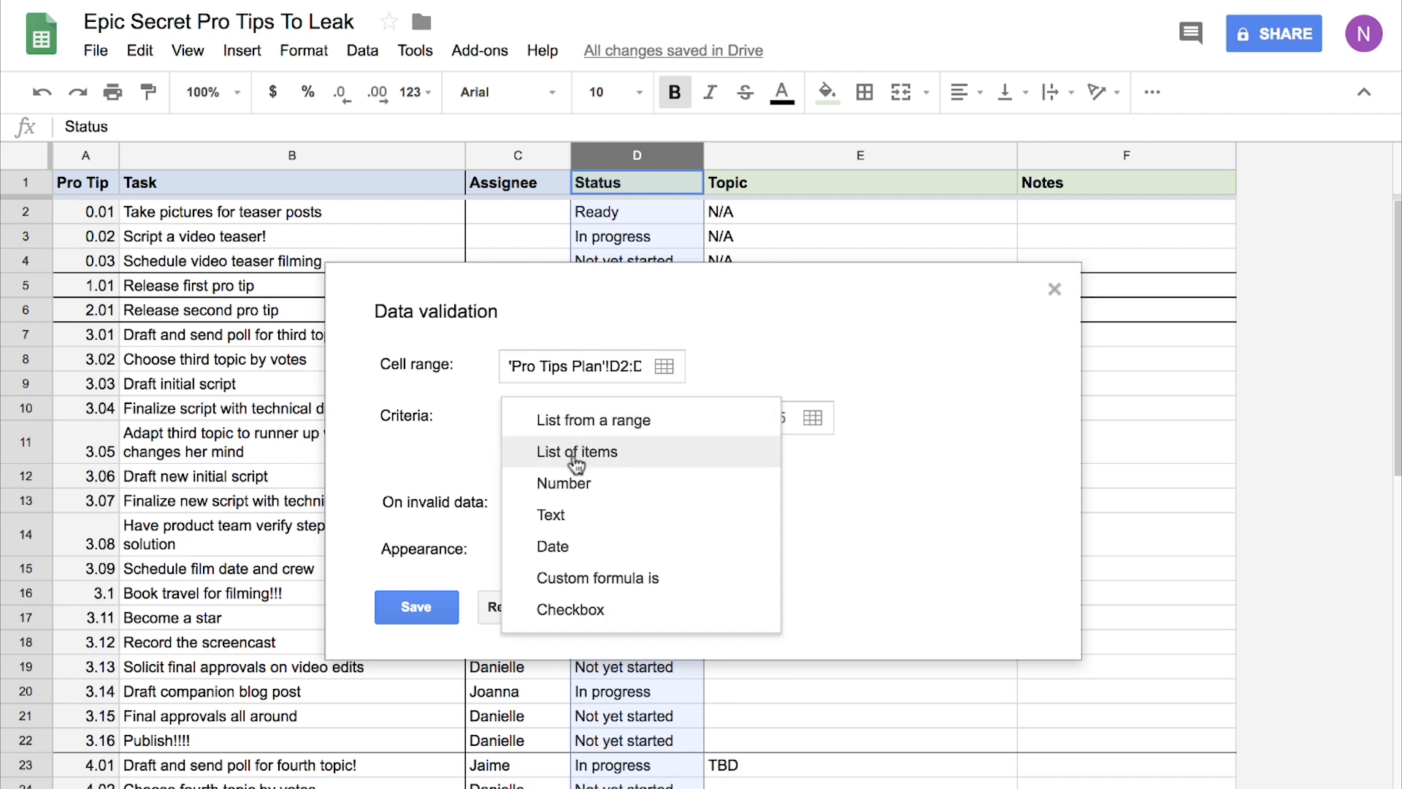
click(576, 451)
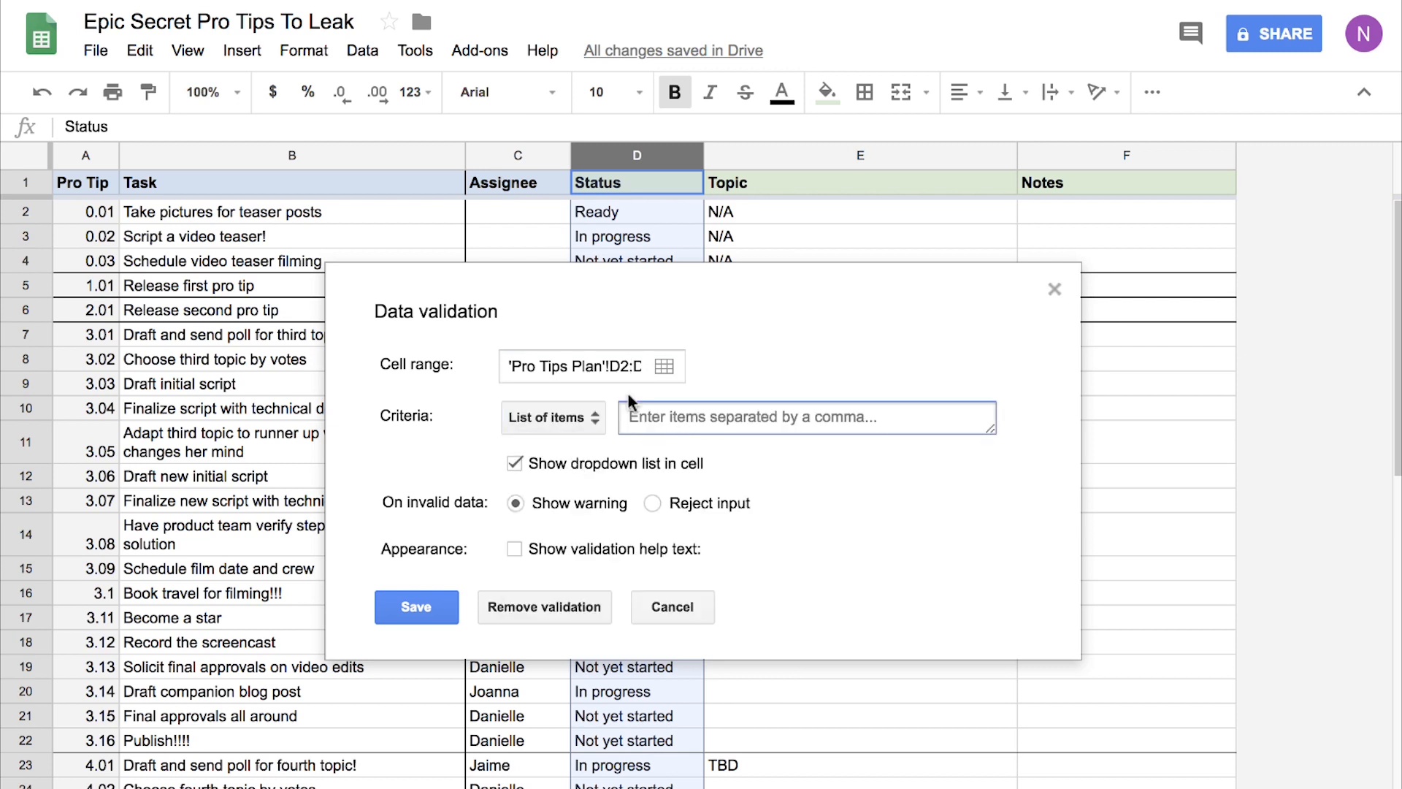
click(805, 416)
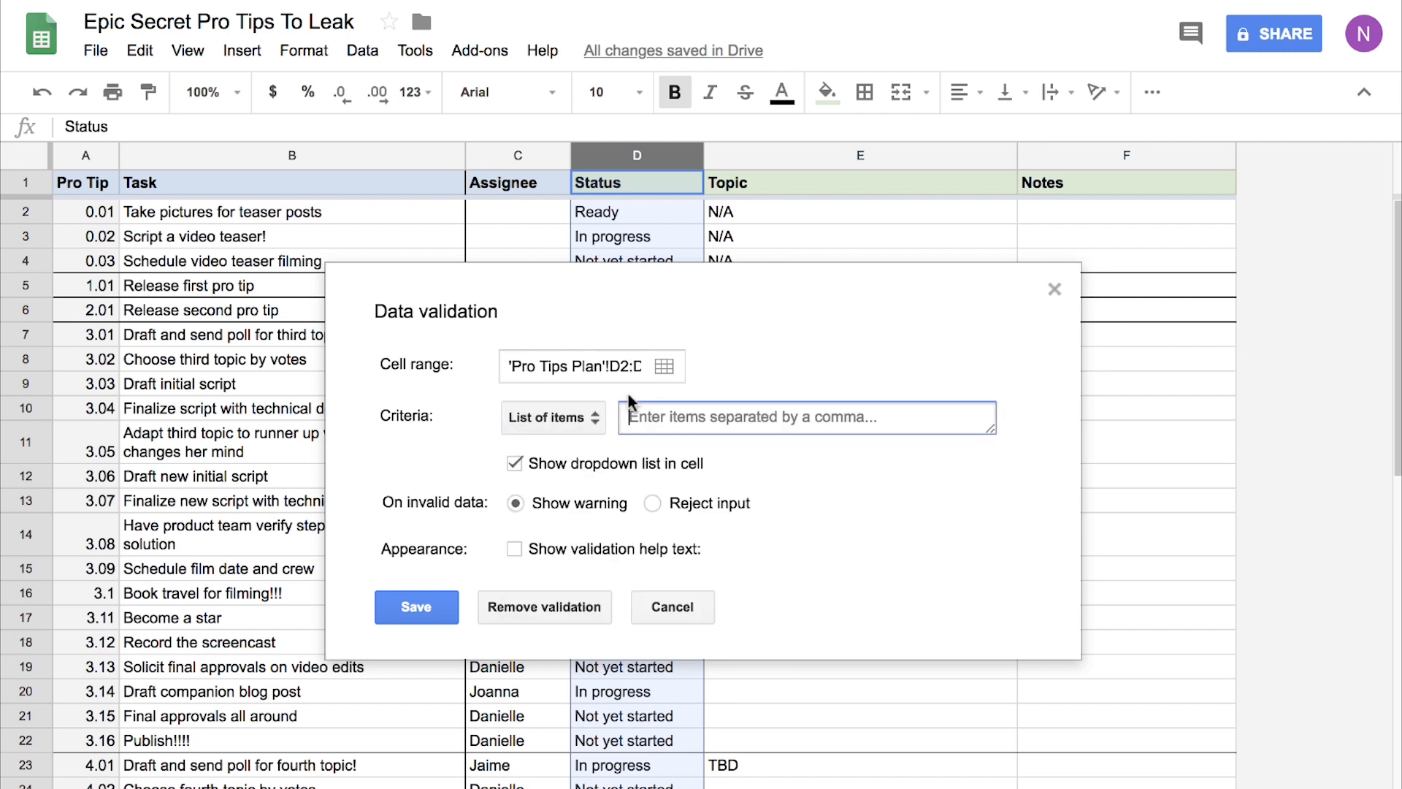
text(Ready, In P)
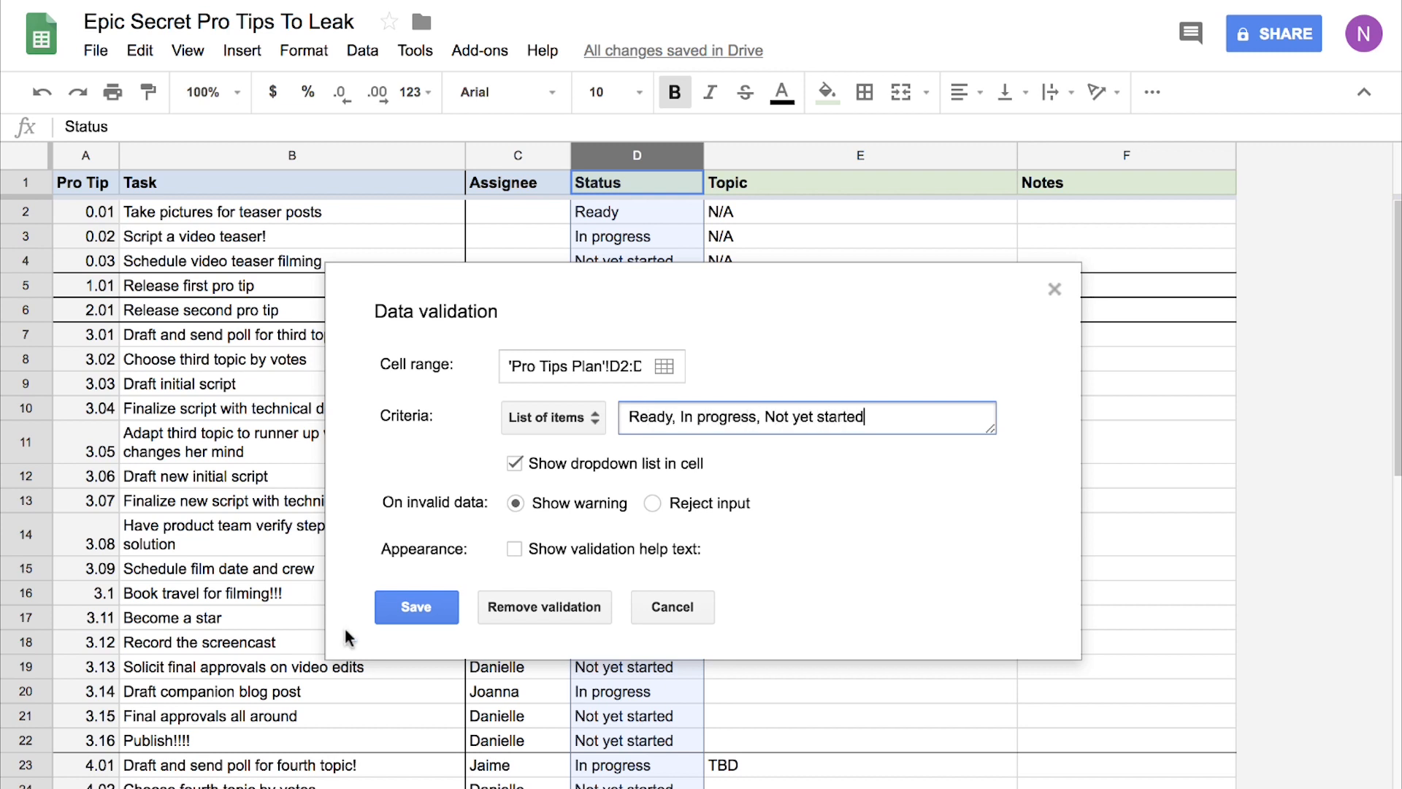
Step: Save the Status dropdown rule and open the choices for Draft initial script in D9
click(416, 606)
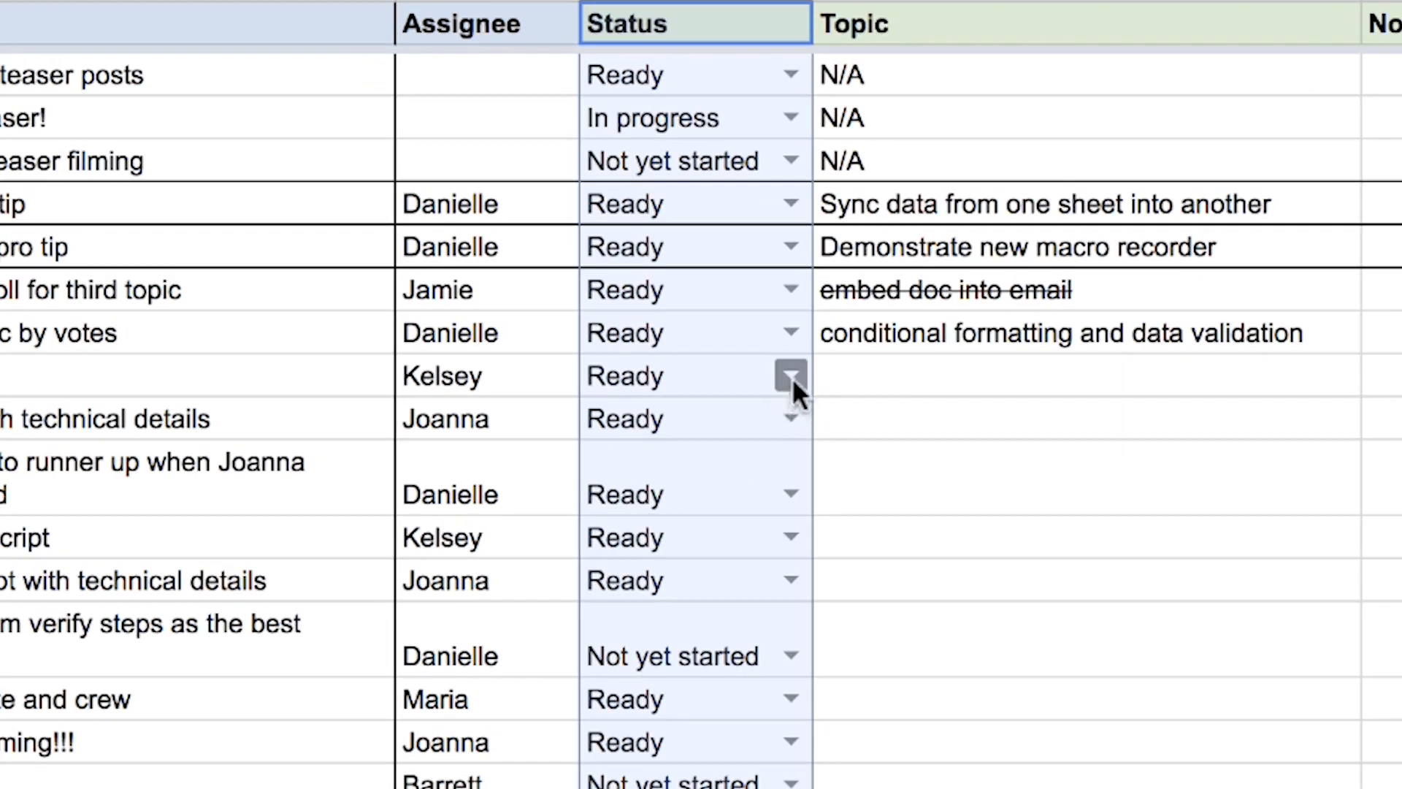
click(789, 376)
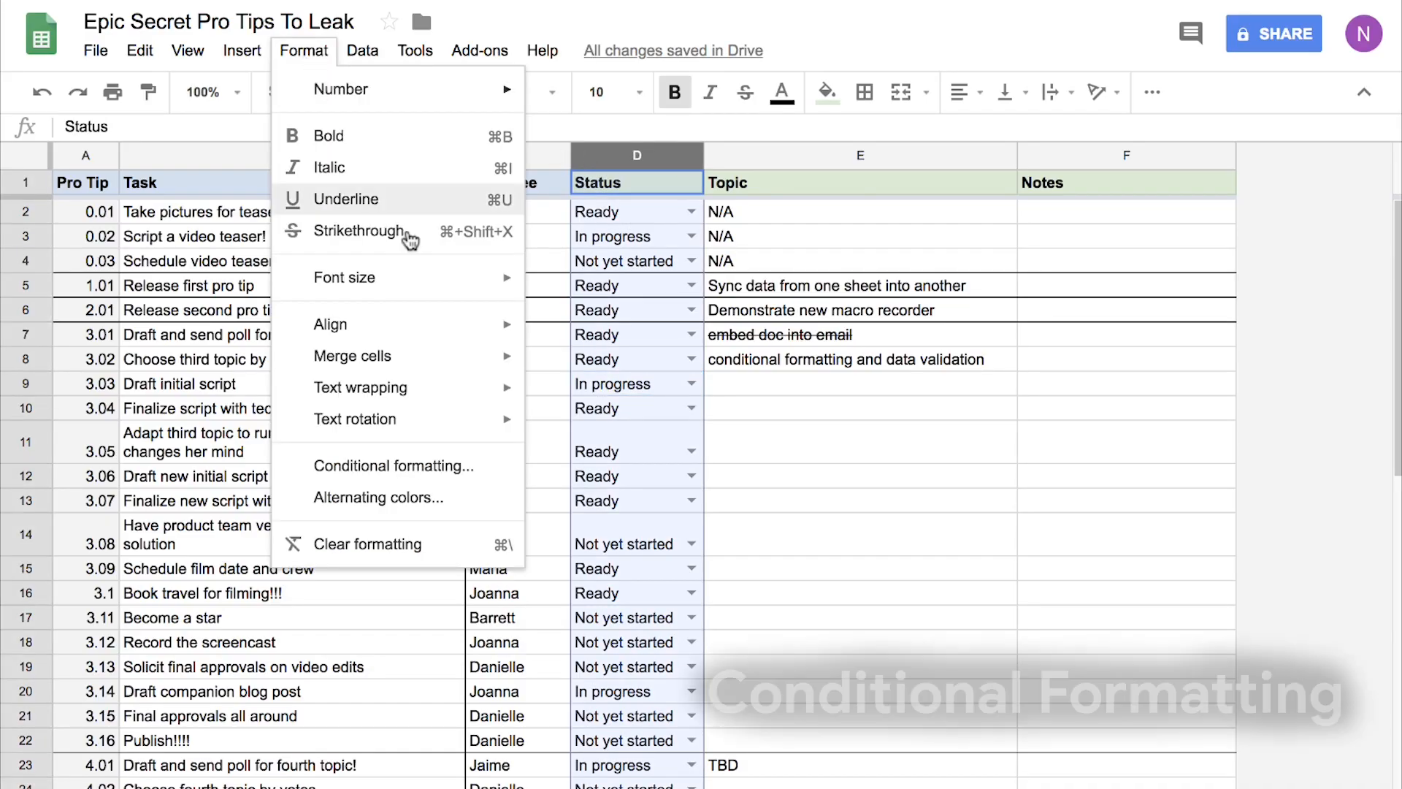
Step: Create a conditional formatting rule shading Status cells whose text is exactly Ready in green
click(391, 464)
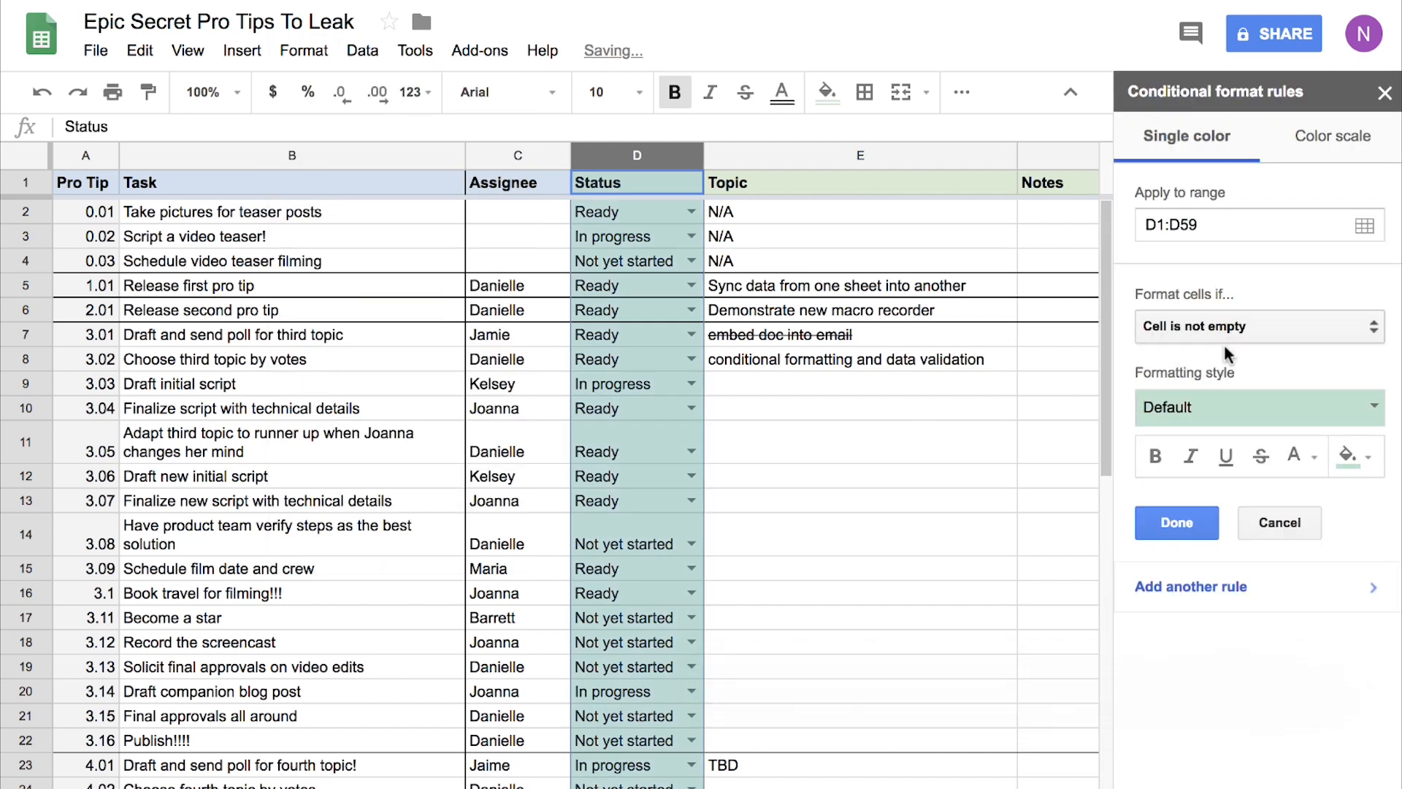
click(1258, 325)
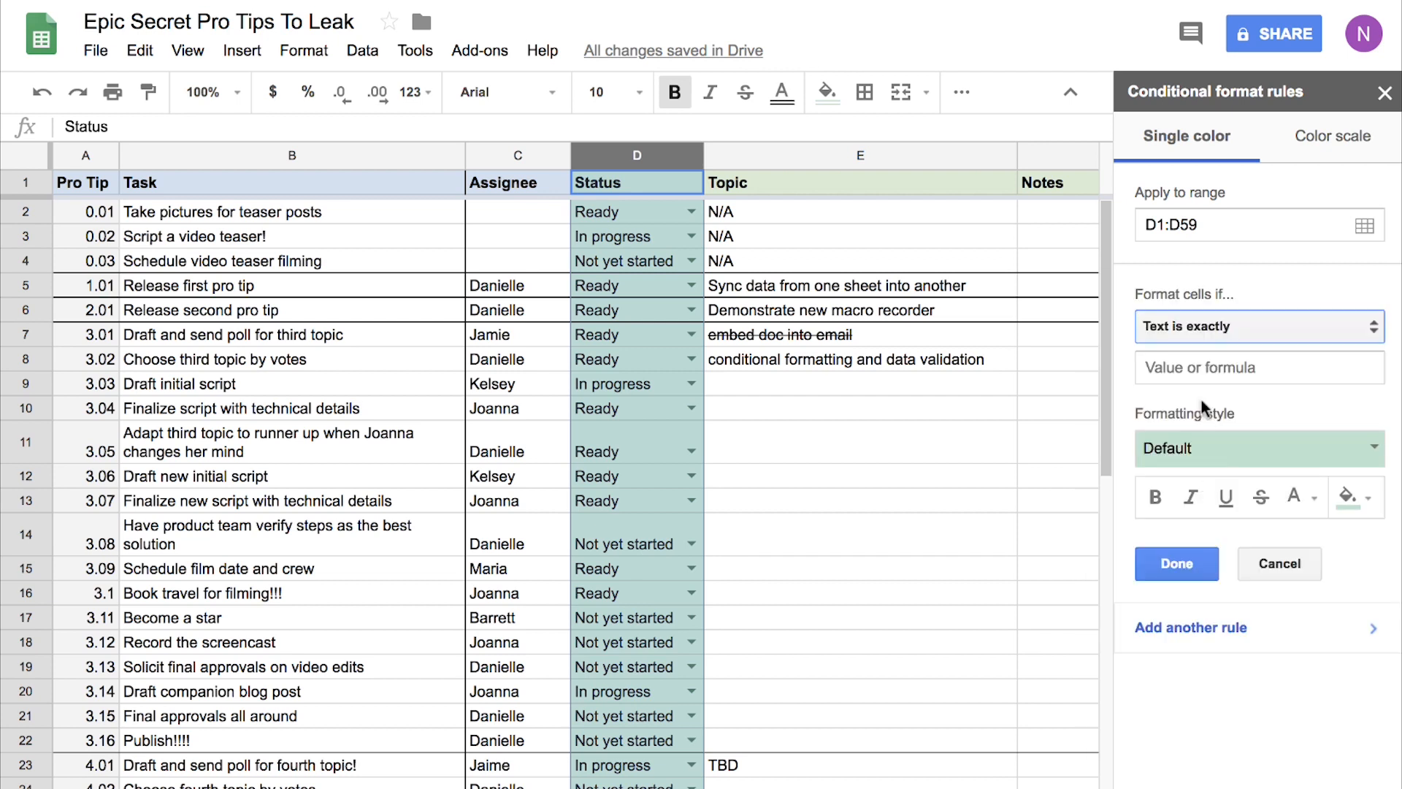
click(1257, 368)
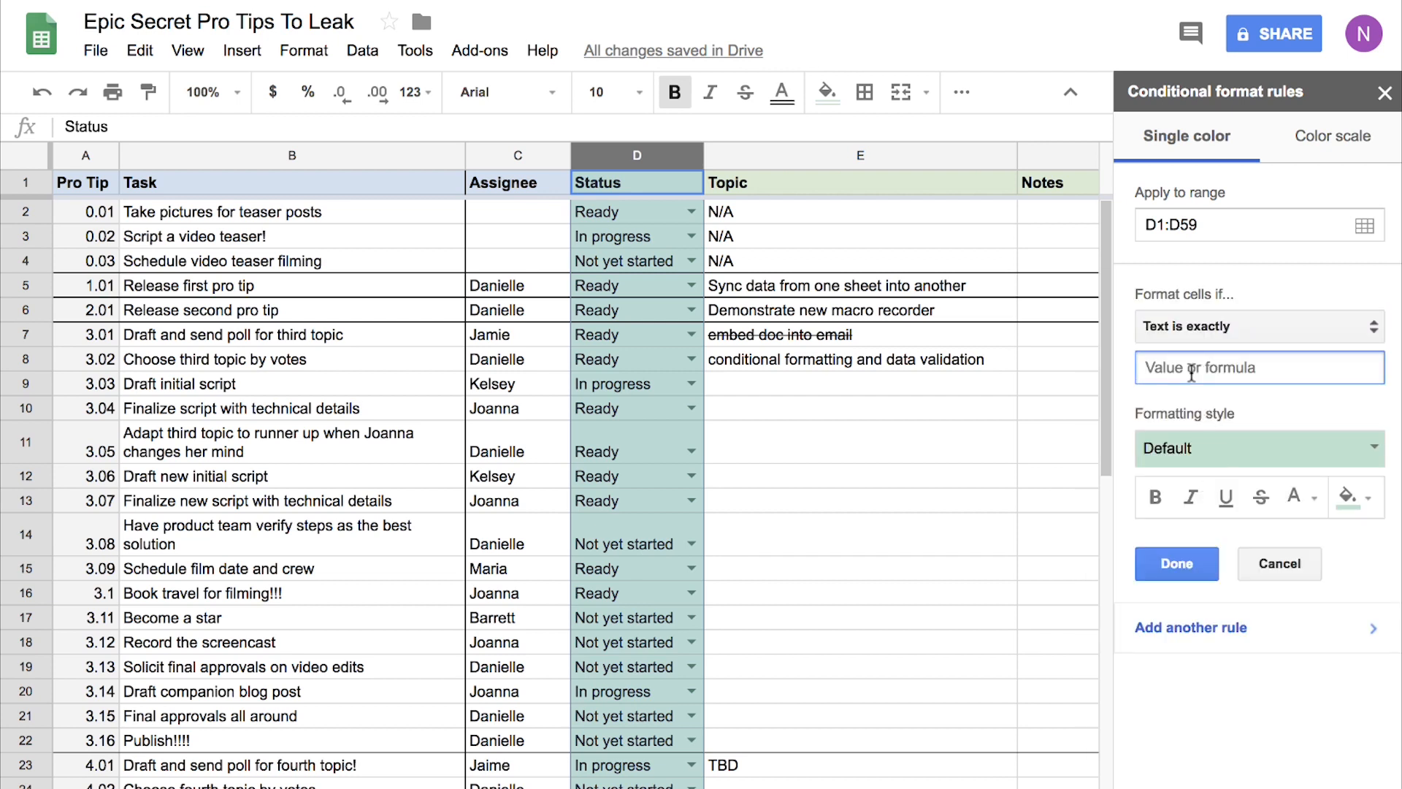
text(Ready)
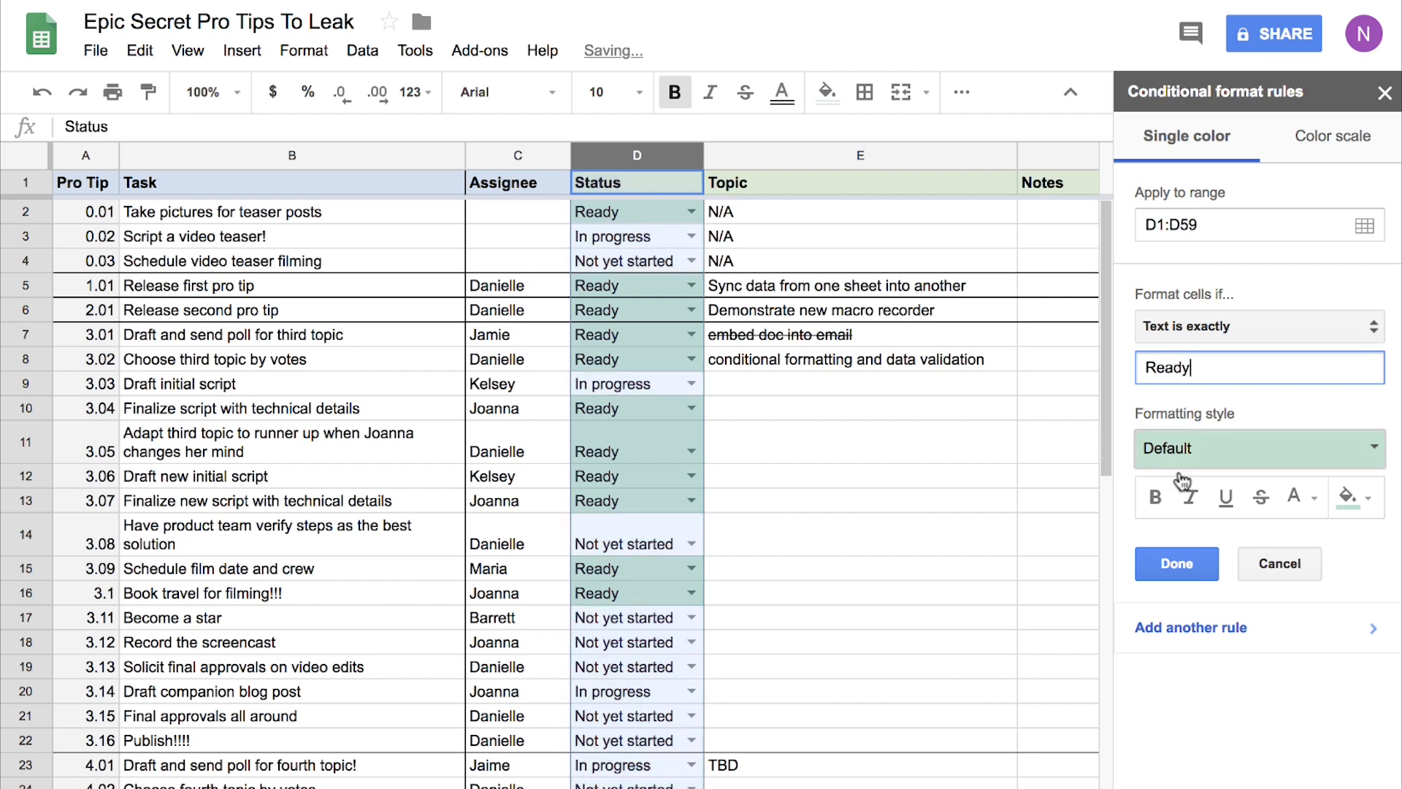
click(1175, 563)
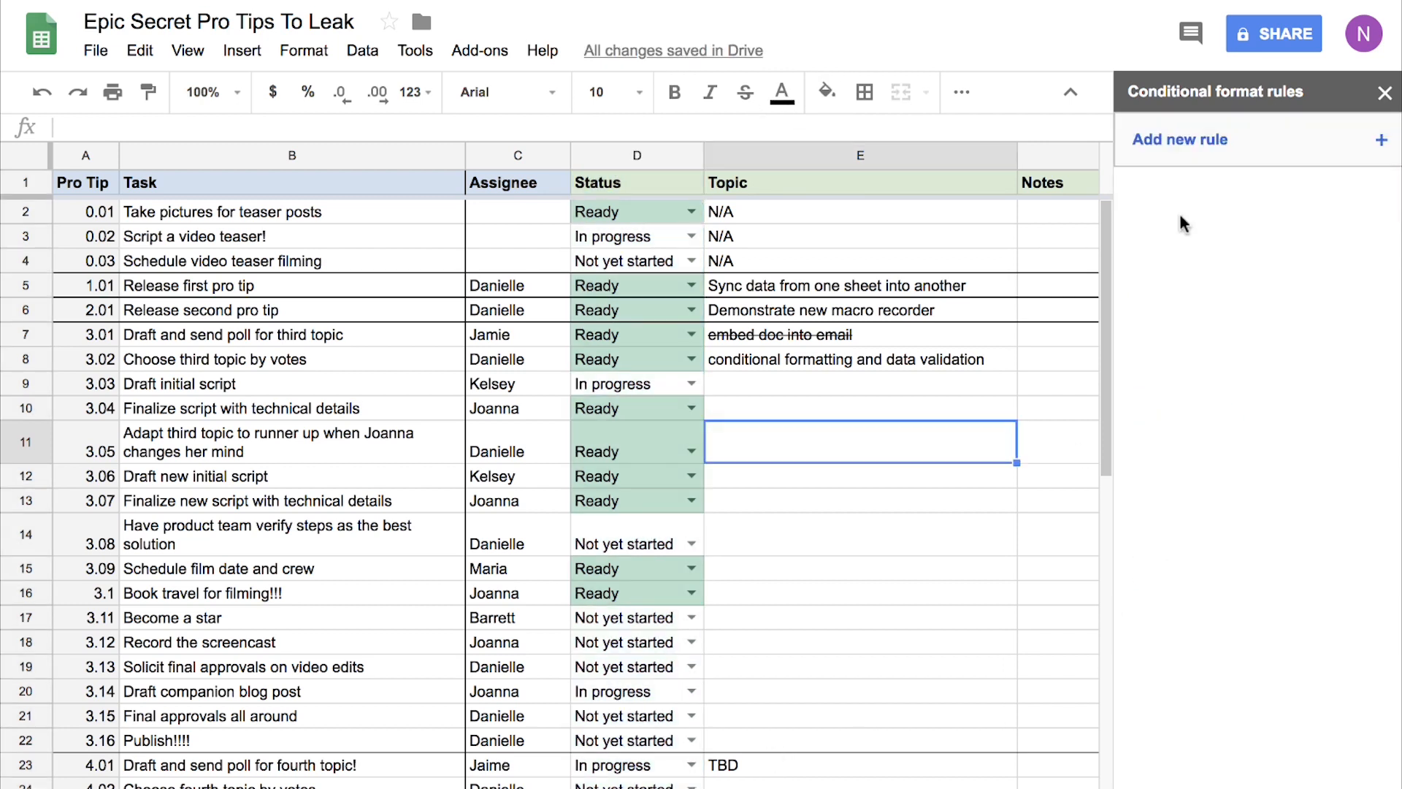
Step: Add a new rule with a light tan fill matching text exactly, for In progress cells
click(1352, 455)
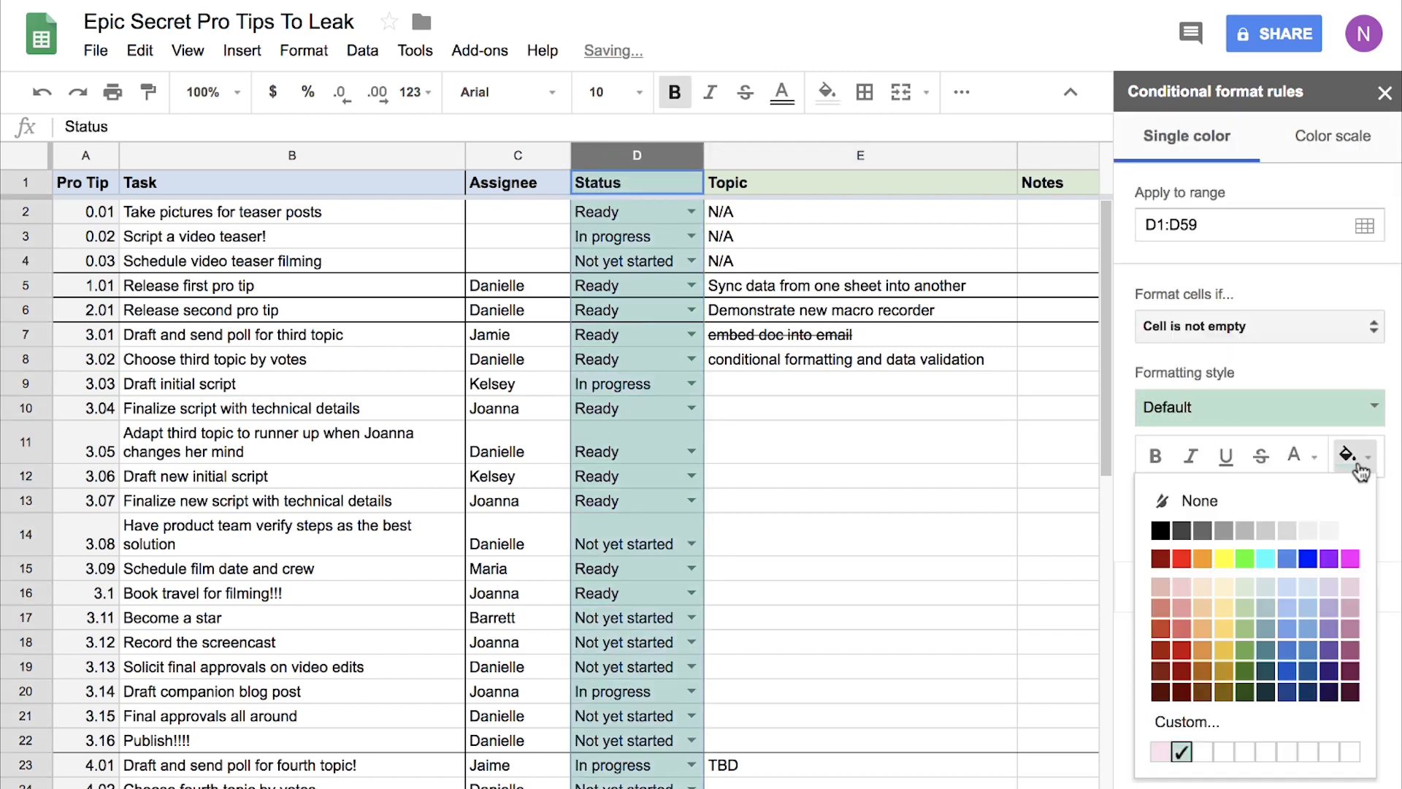
click(1256, 325)
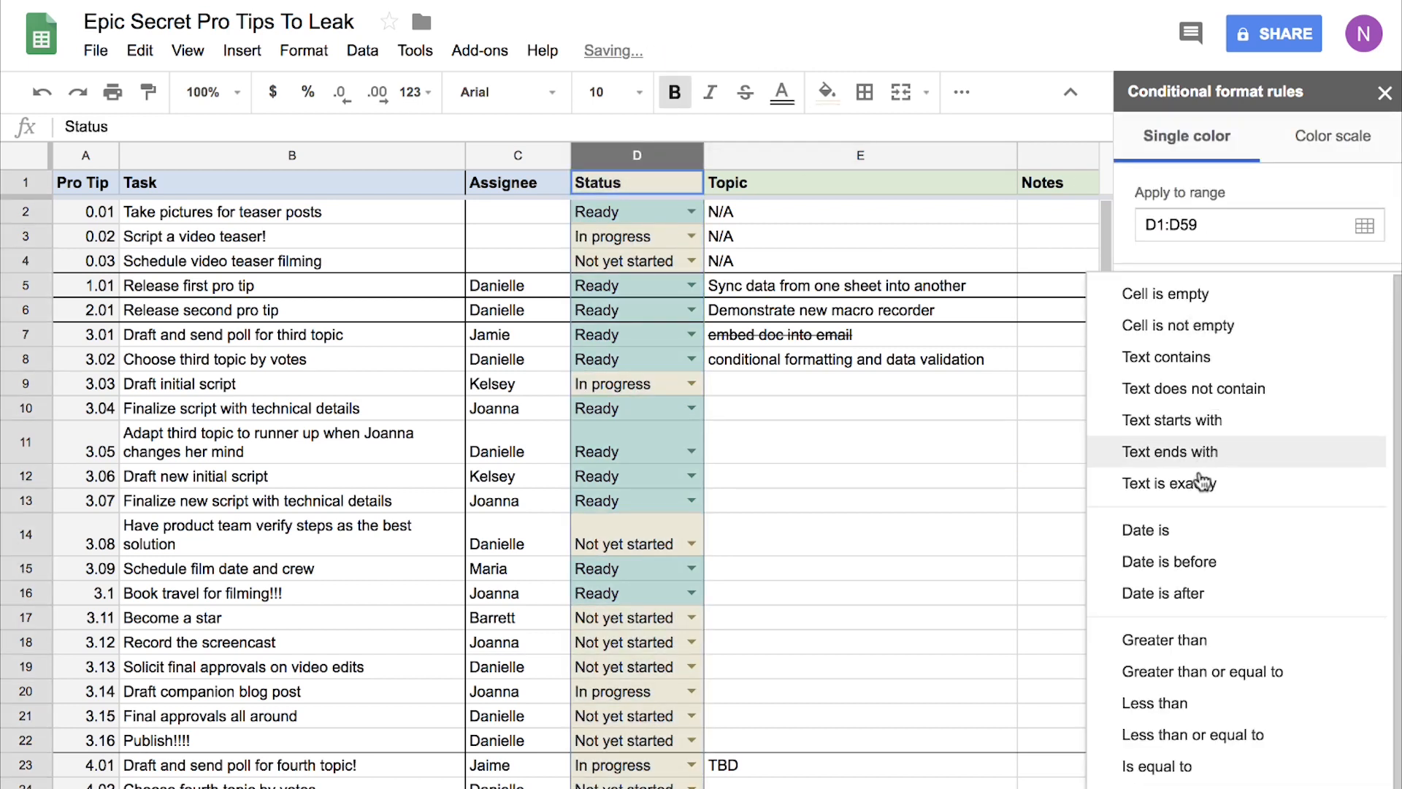
click(1168, 484)
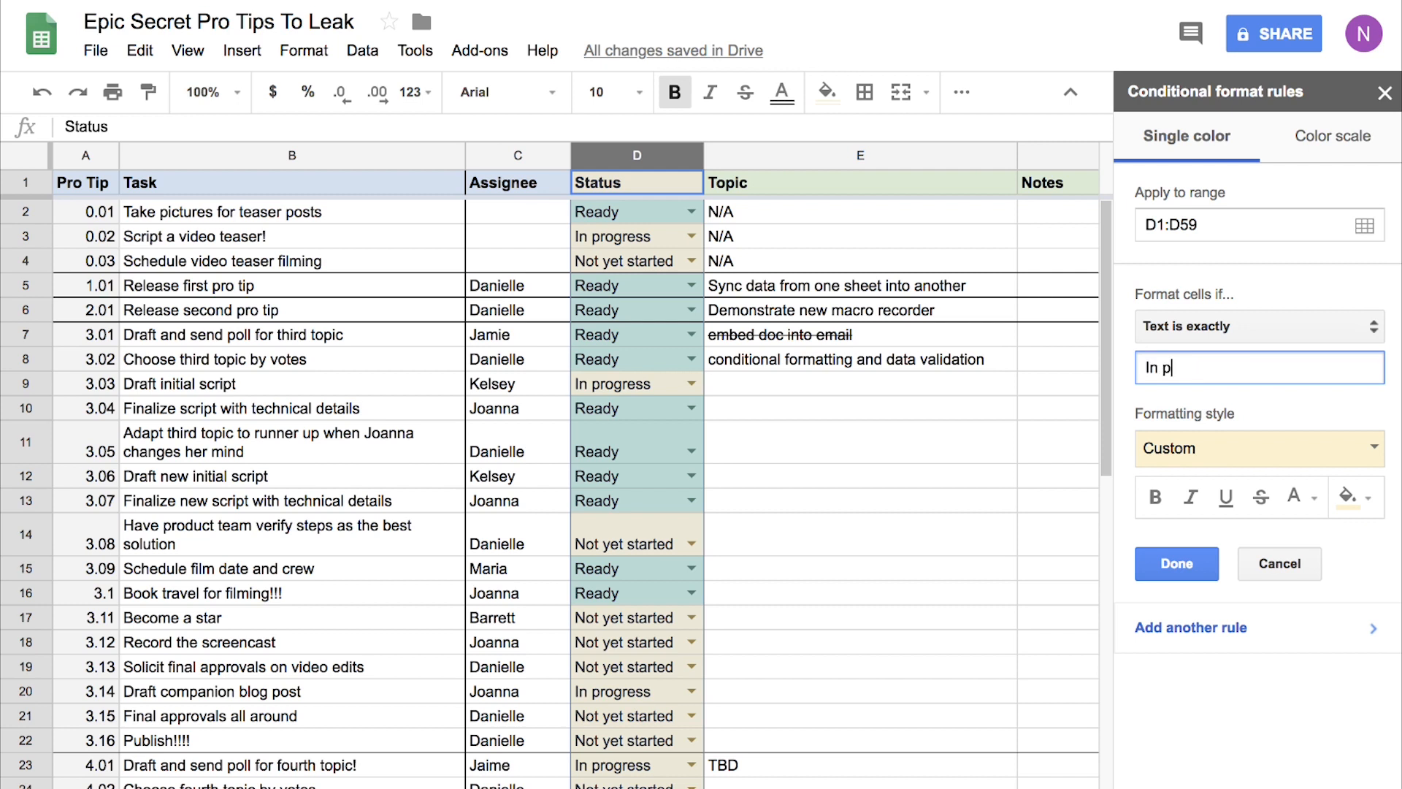